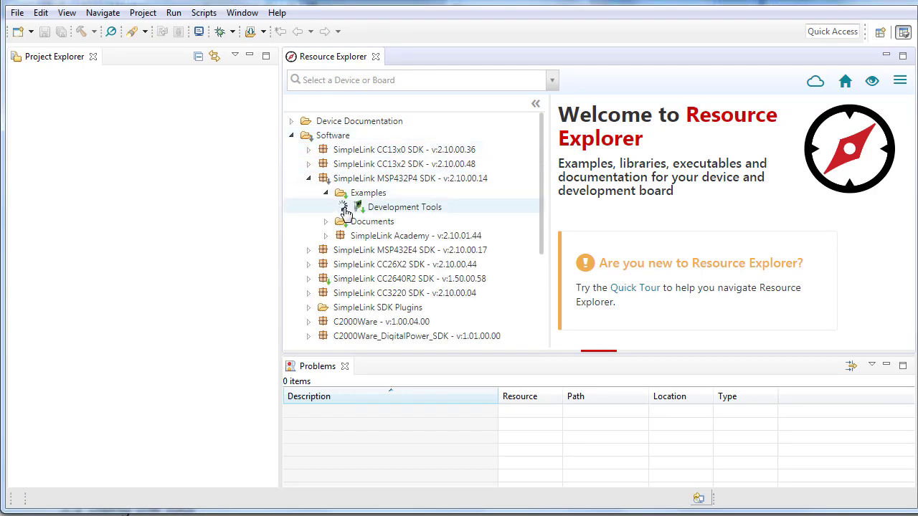
- Import the gpiointerrupt TI-RTOS CCS Compiler example for the MSP432P401R LaunchPad from Resource Explorer
left_click(343, 207)
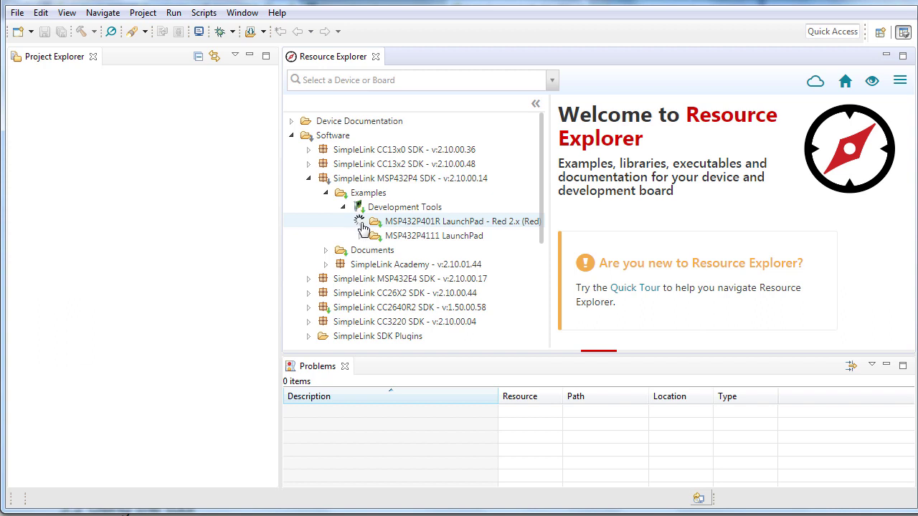
left_click(360, 221)
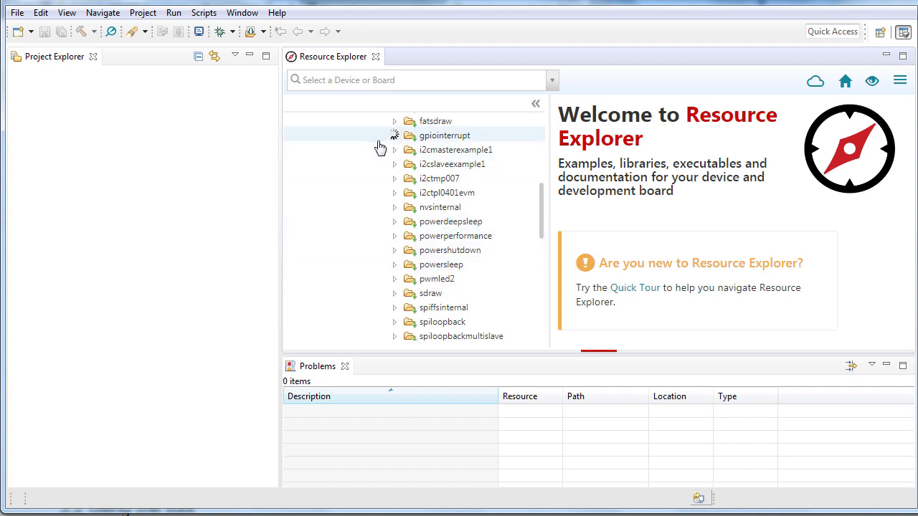
left_click(395, 136)
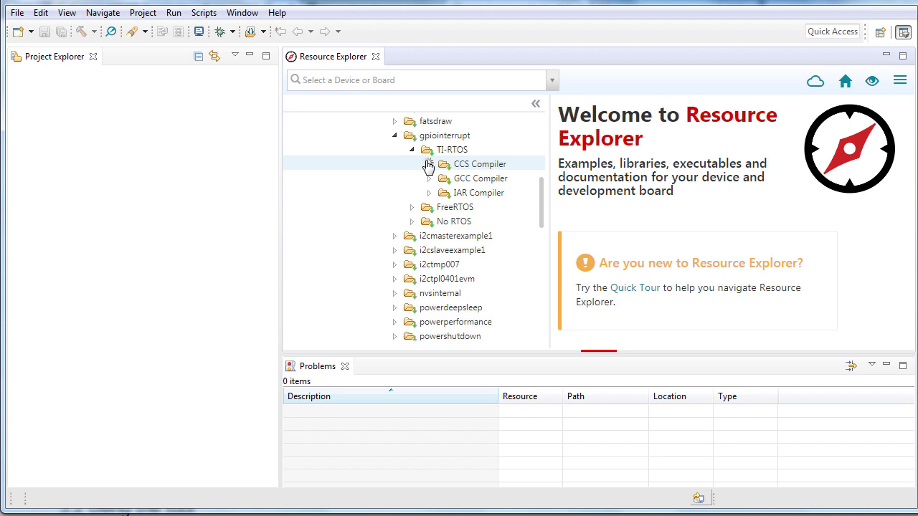
left_click(428, 164)
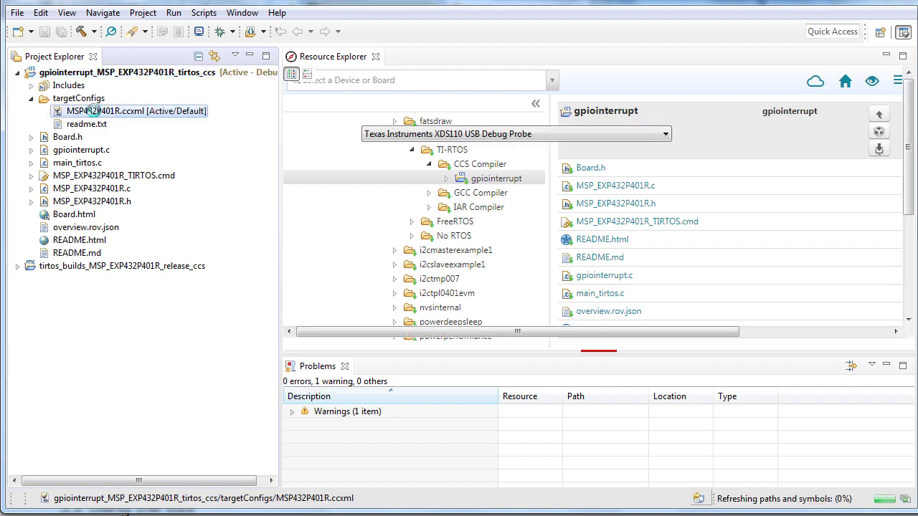
- Review the MSP432P401R.ccxml target connection properties, then open gpiointerrupt.c
double_click(112, 111)
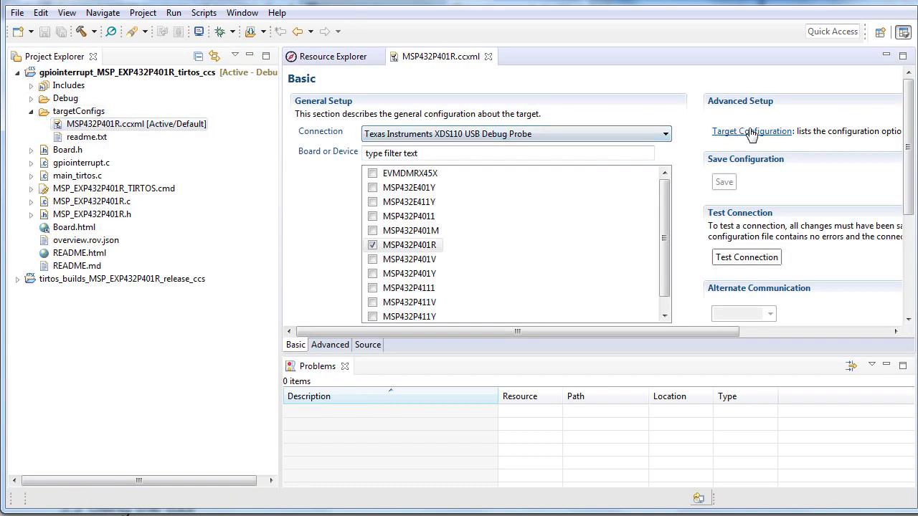
left_click(752, 131)
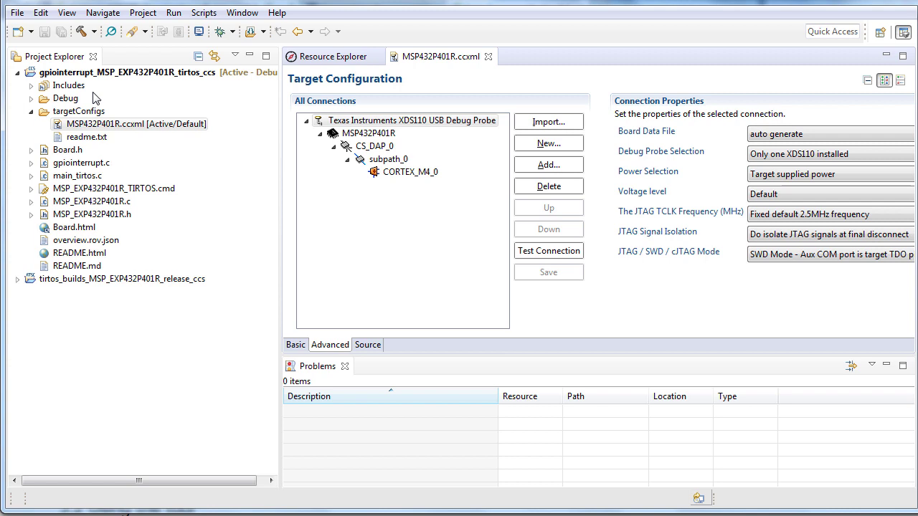
left_click(82, 163)
type("int")
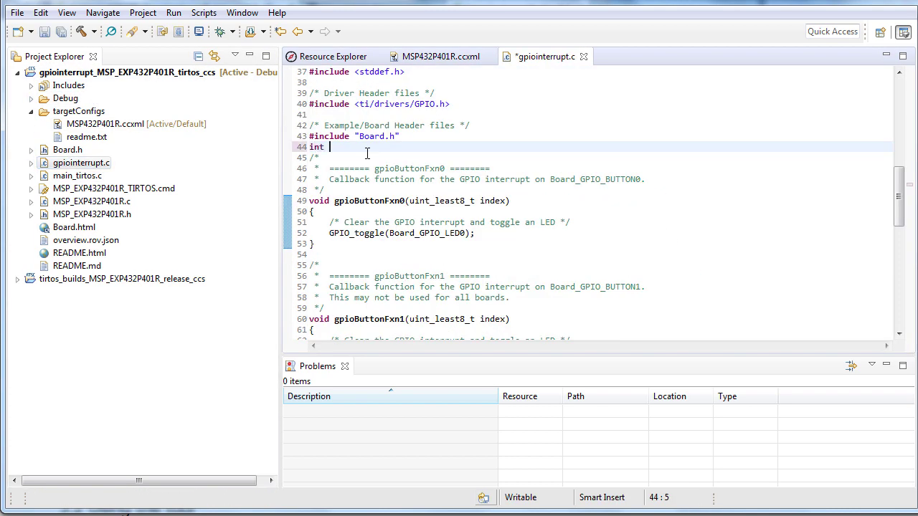
- Add global 'int click_count=0;', decrement it in gpioButtonFxn0 and increment it in gpioButtonFxn1
type("click_count=0;")
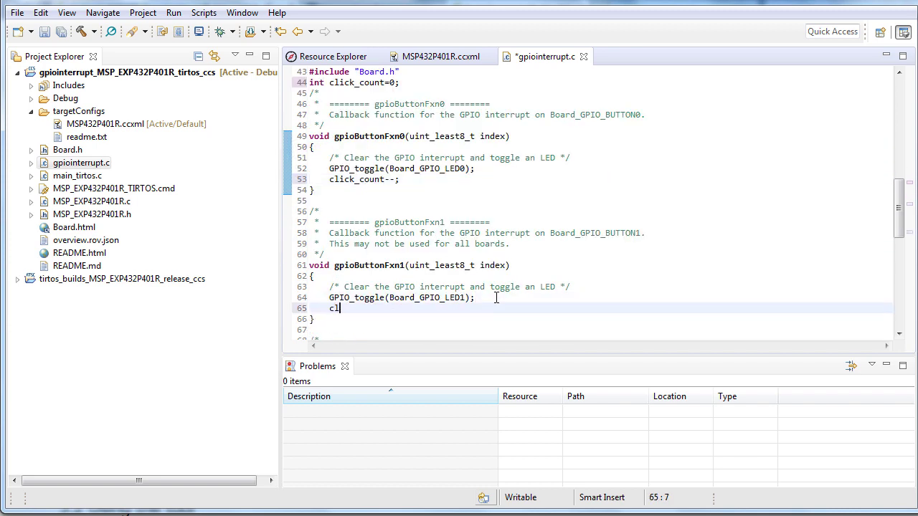
type("ick_count++;")
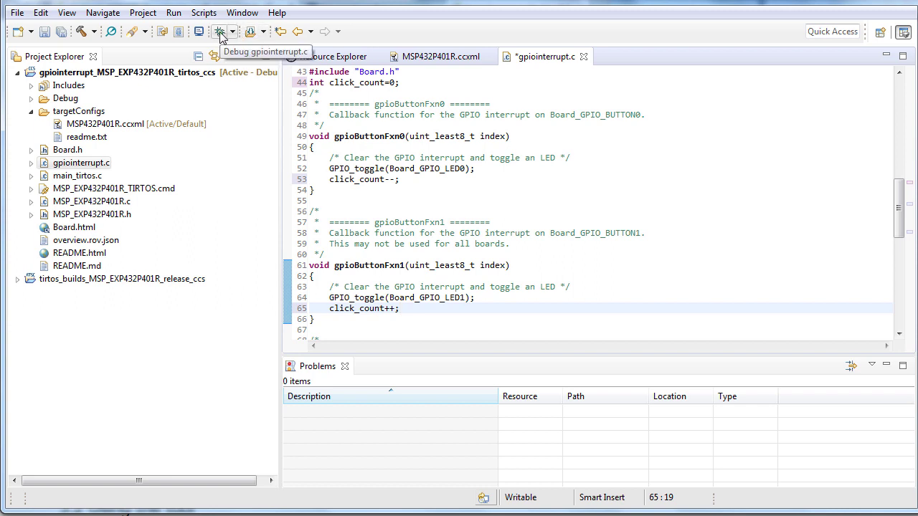
- Launch a debug session for gpiointerrupt on the LaunchPad
left_click(221, 31)
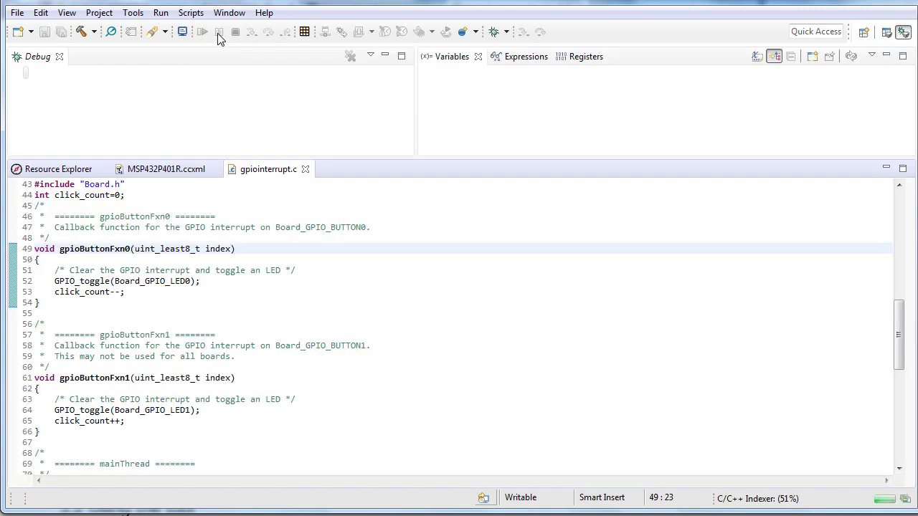
left_click(203, 31)
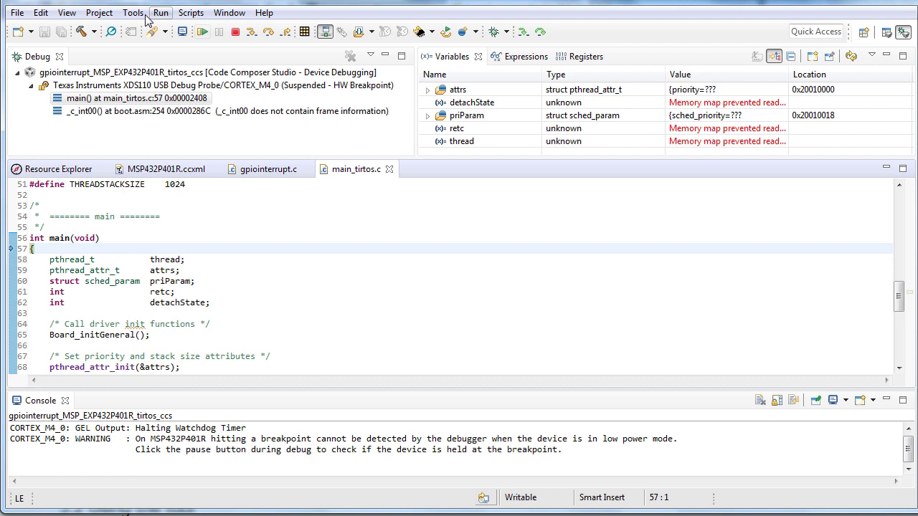
- Initialize the Hardware Trace Analyzer from the Tools menu
left_click(132, 12)
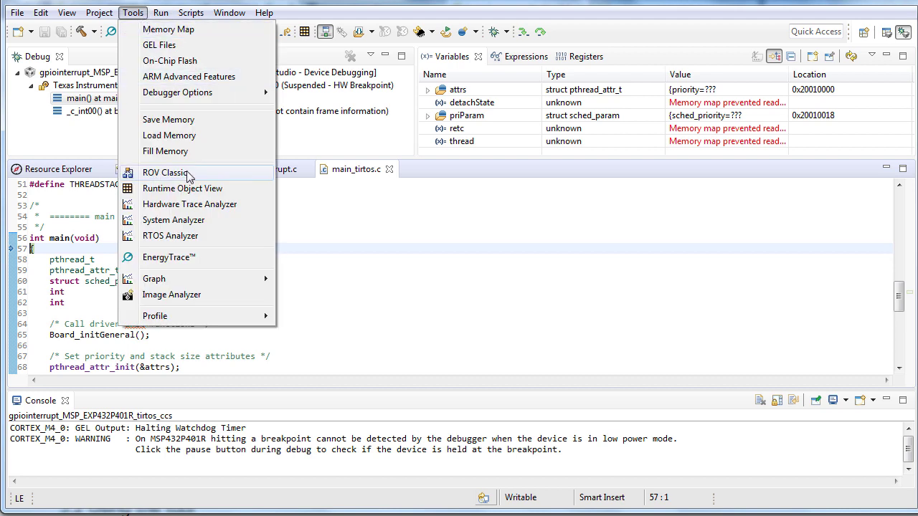
mouse_move(190, 204)
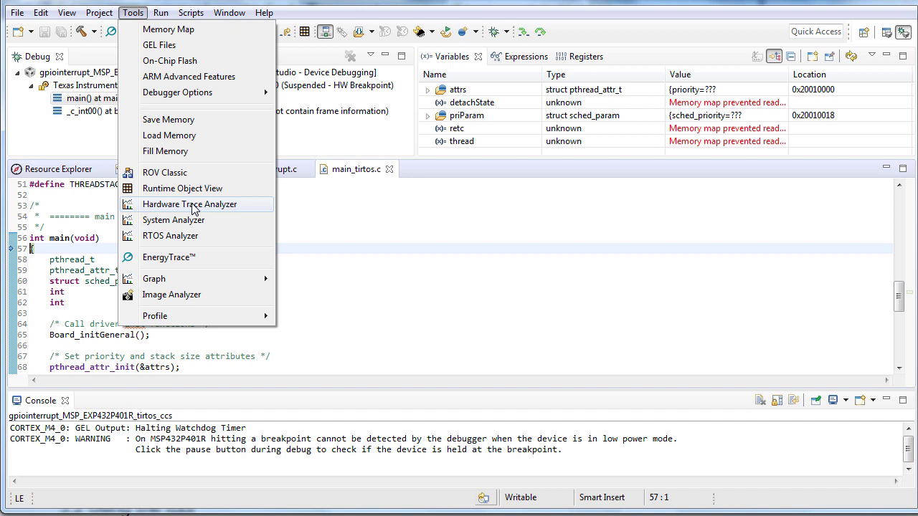
left_click(189, 204)
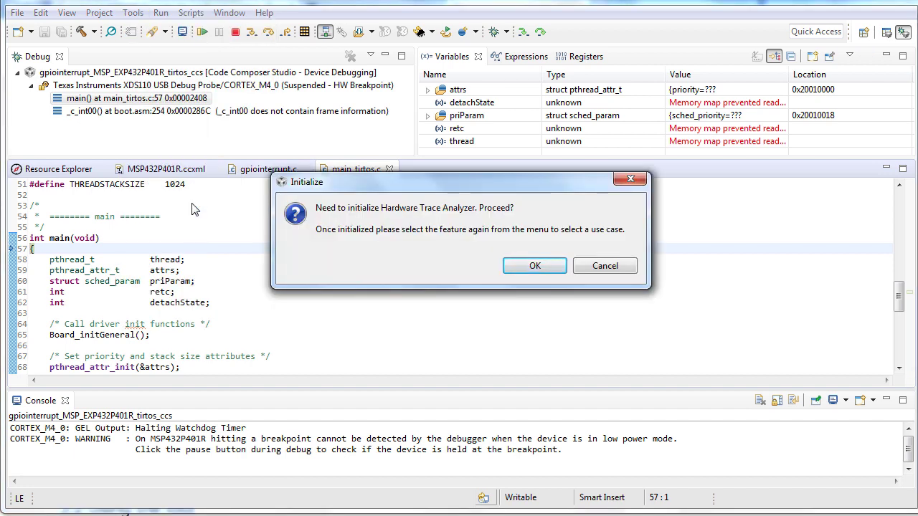
left_click(535, 265)
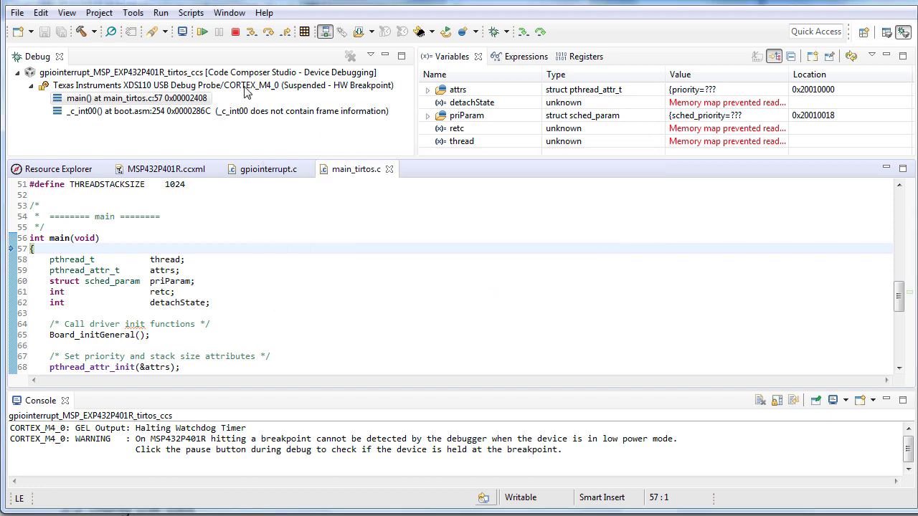
- Configure Data Variable Tracing with variable address &click_count
left_click(133, 13)
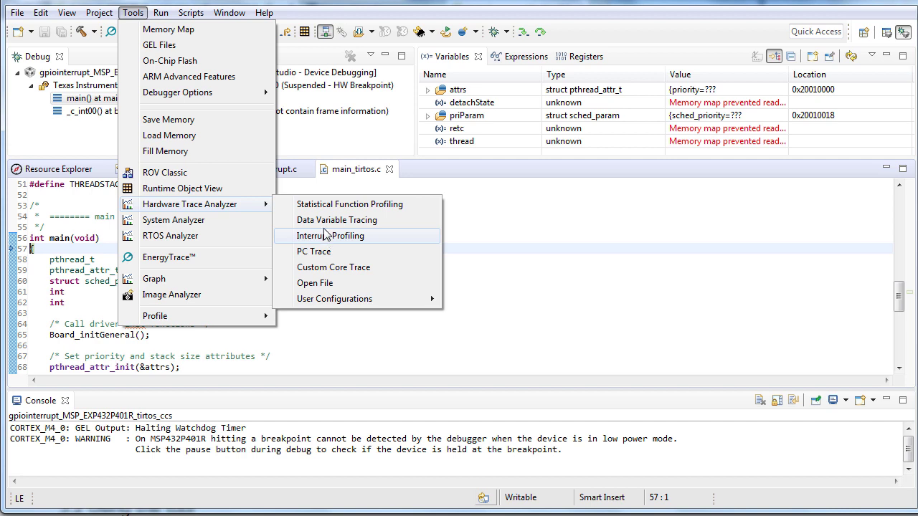
left_click(337, 219)
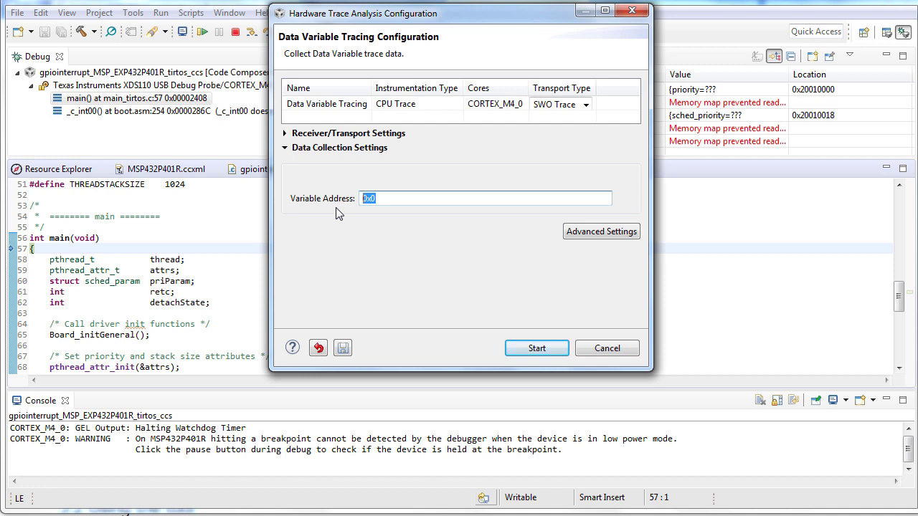
type("&click_")
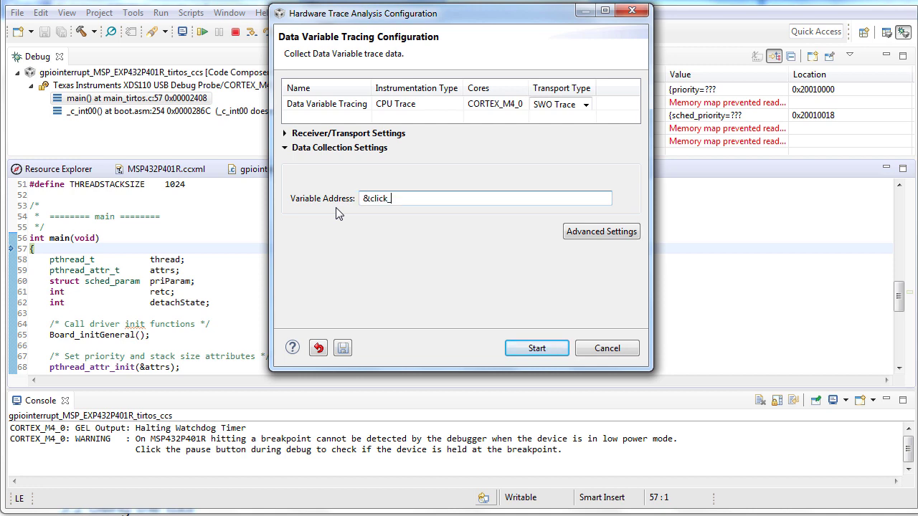
type("count")
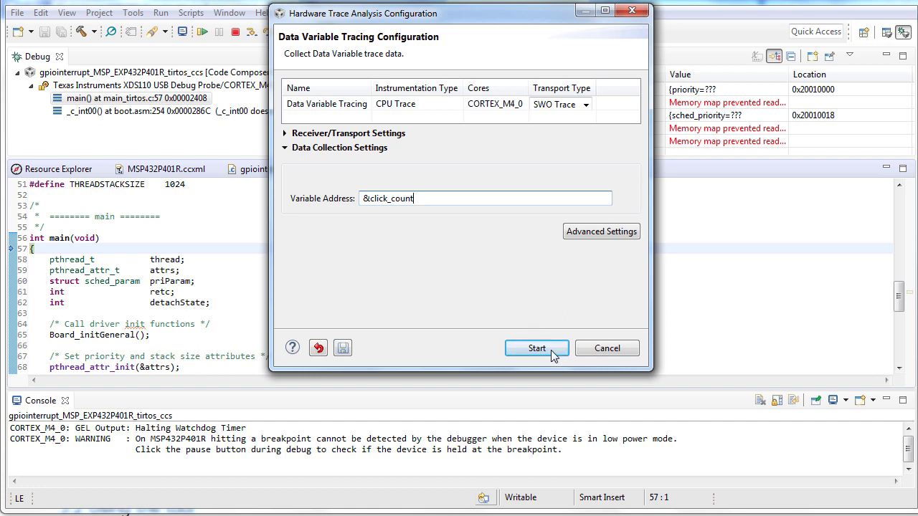
- Start the click_count trace collection and resume the program on the target
left_click(536, 348)
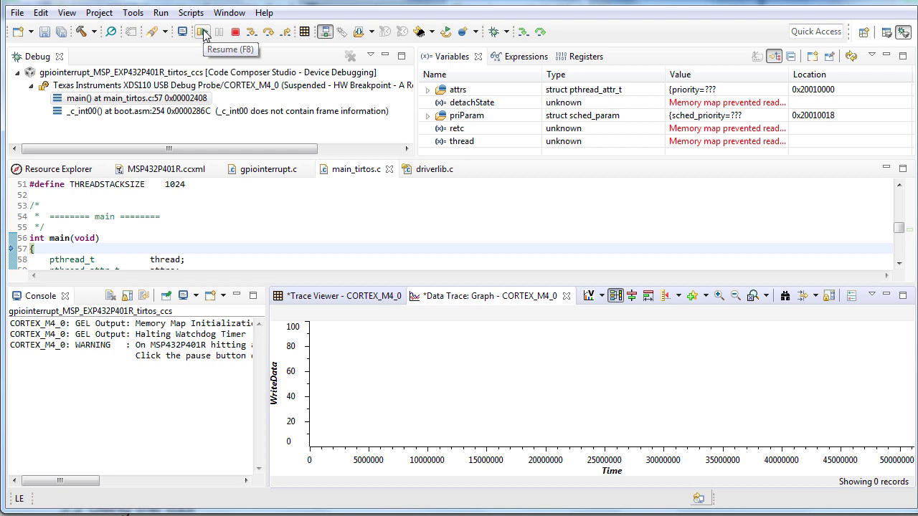
left_click(203, 32)
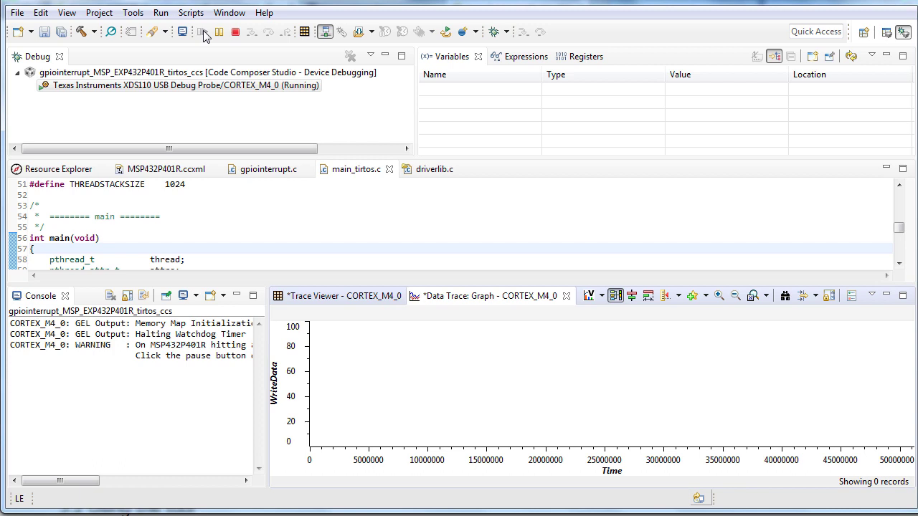
left_click(219, 32)
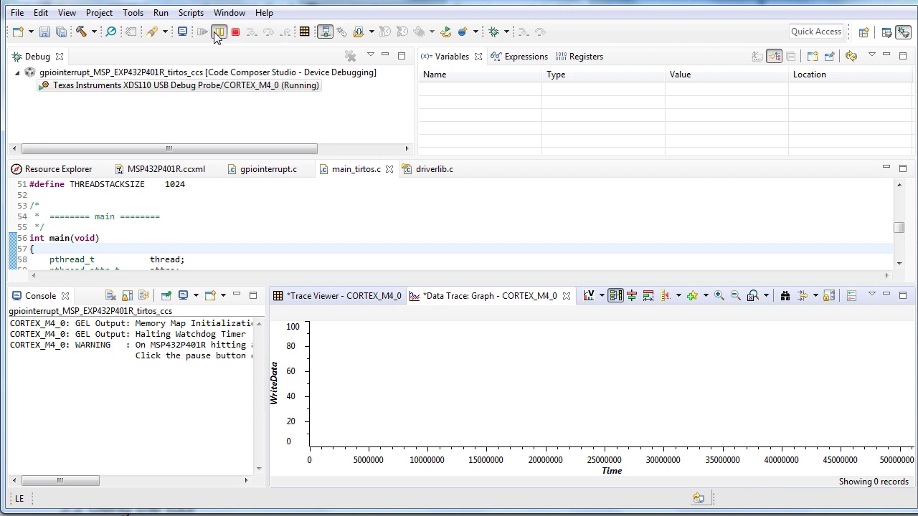
- Suspend the target and view the Data Trace graph of click_count reads and writes
left_click(218, 32)
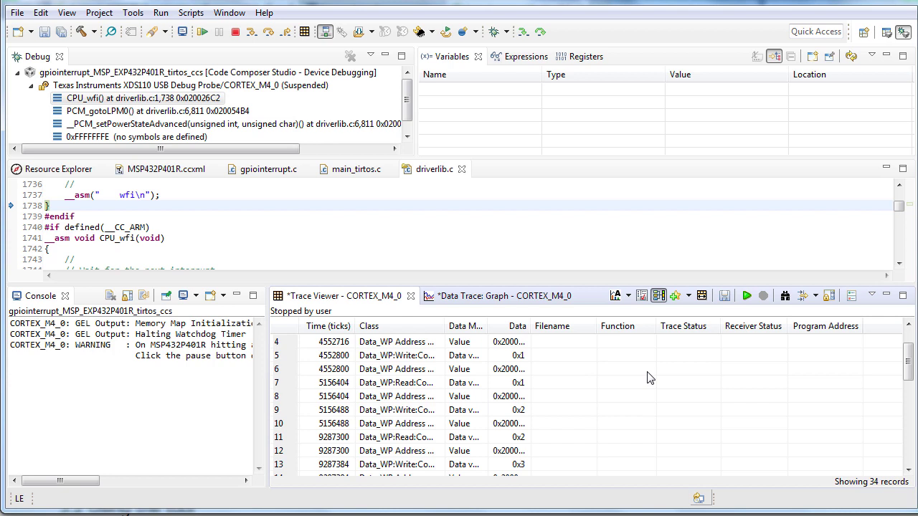
scroll("down", 3)
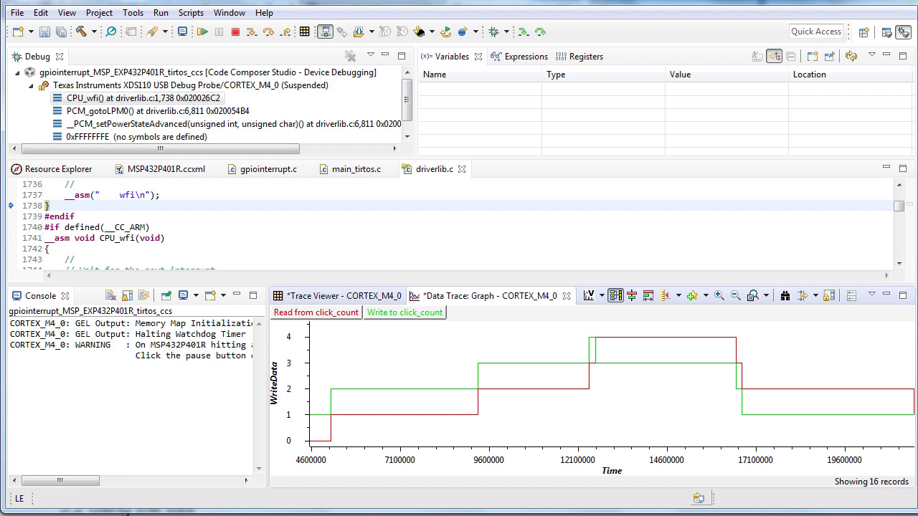
mouse_move(40, 12)
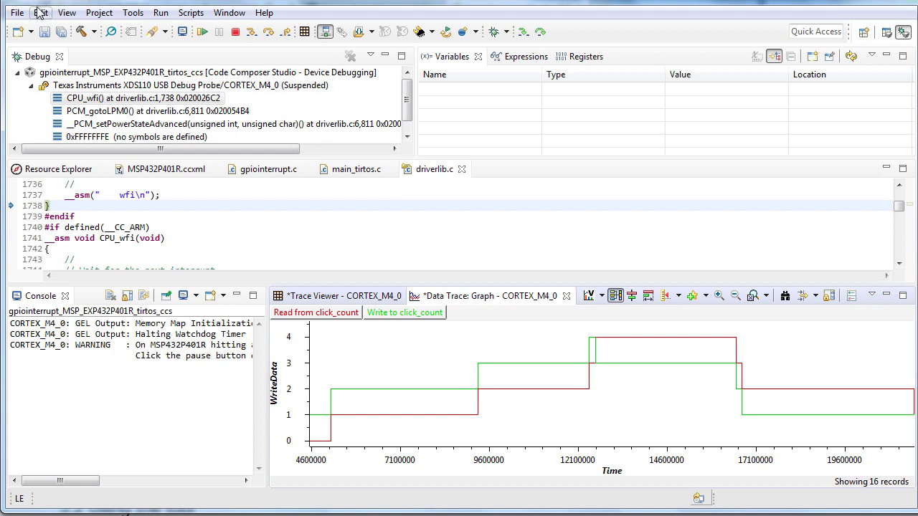